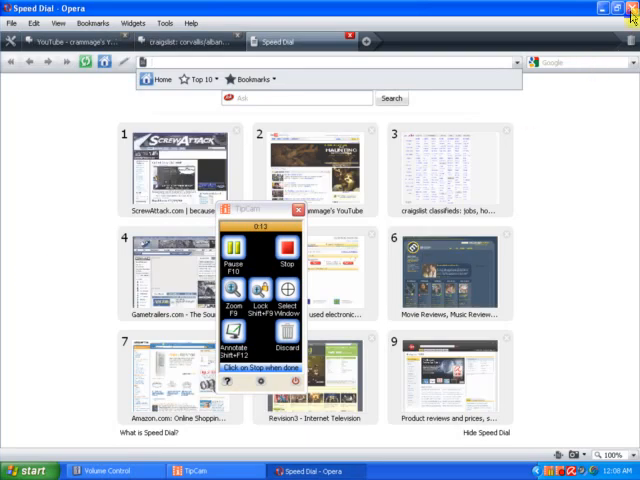
# - Close the Firefox window so Opera's Speed Dial shows again
pyautogui.click(620, 8)
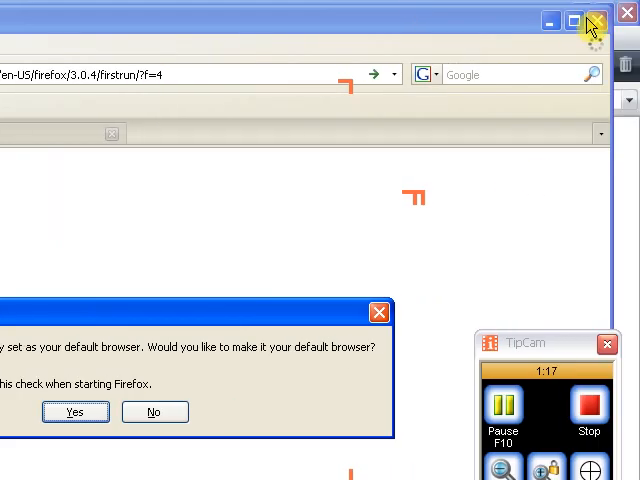
pyautogui.click(154, 412)
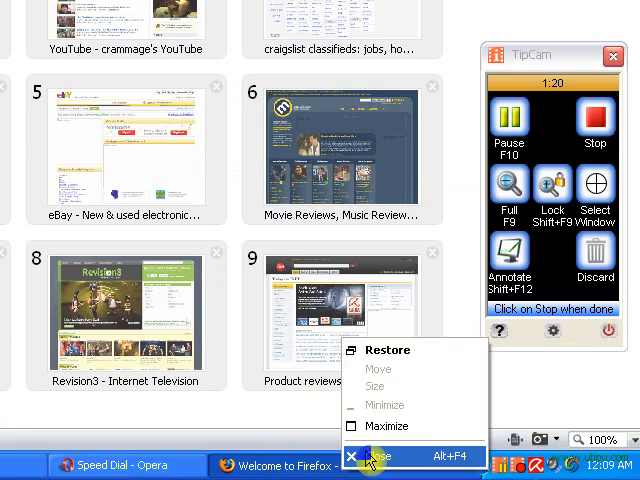
# - Dismiss the lingering Firefox window and scroll through the Speed Dial tiles
pyautogui.click(382, 456)
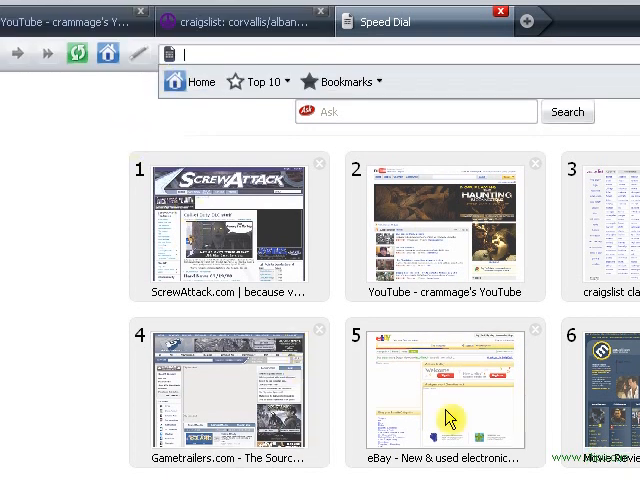
pyautogui.scroll(-3)
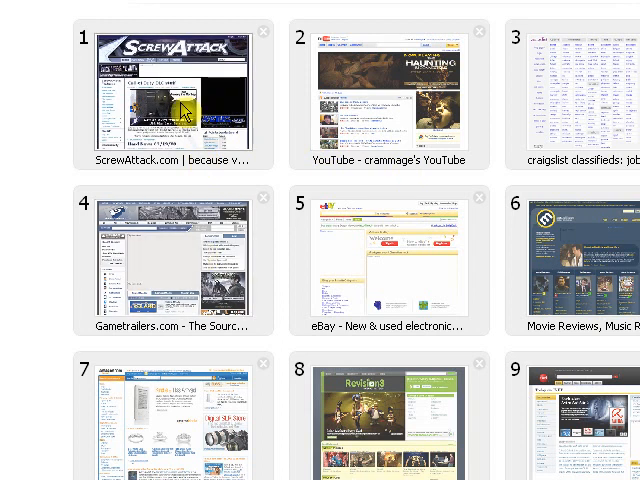
pyautogui.scroll(-3)
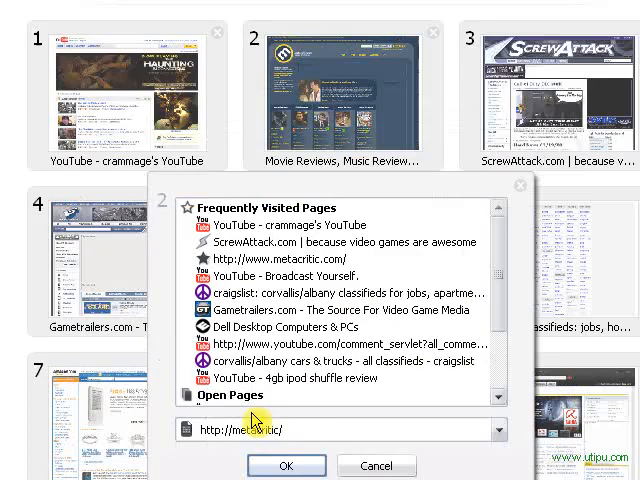
# - Close the Speed Dial dialog and load the YouTube home page in the third tab
pyautogui.click(376, 466)
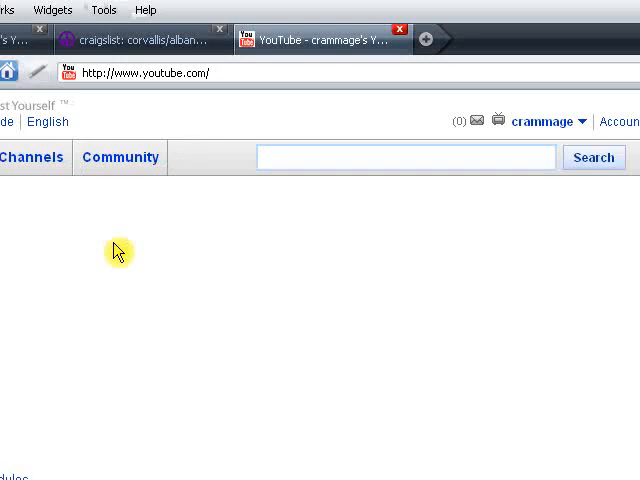
pyautogui.click(150, 72)
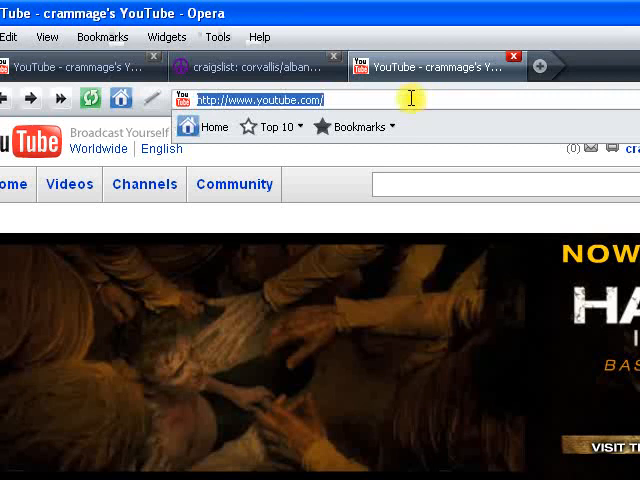
pyautogui.moveTo(212, 144)
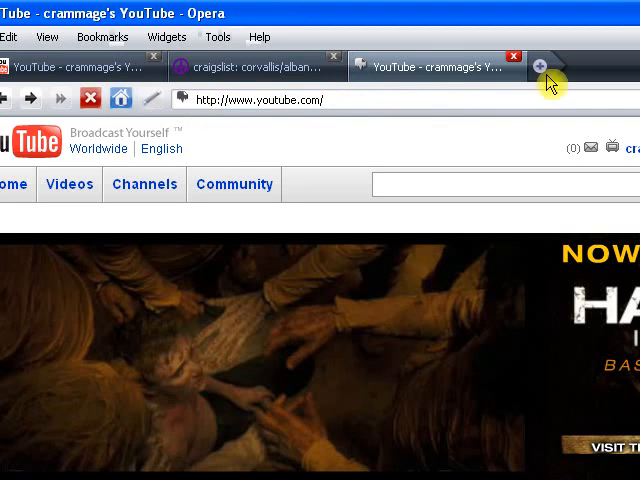
# - Open a new Speed Dial tab after the Yahoo! tab
pyautogui.click(544, 68)
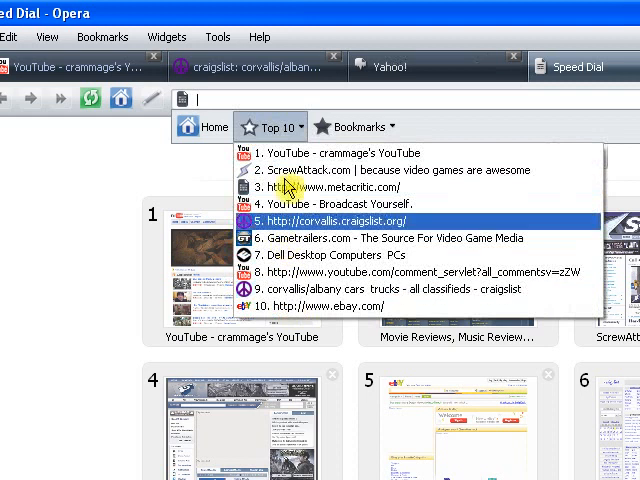
pyautogui.moveTo(320, 238)
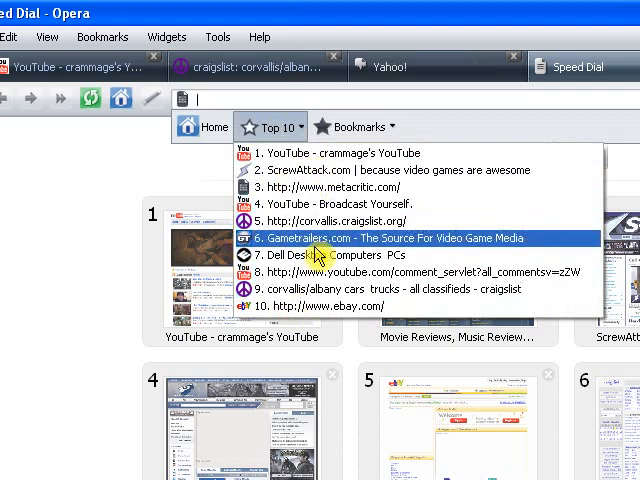
pyautogui.moveTo(310, 248)
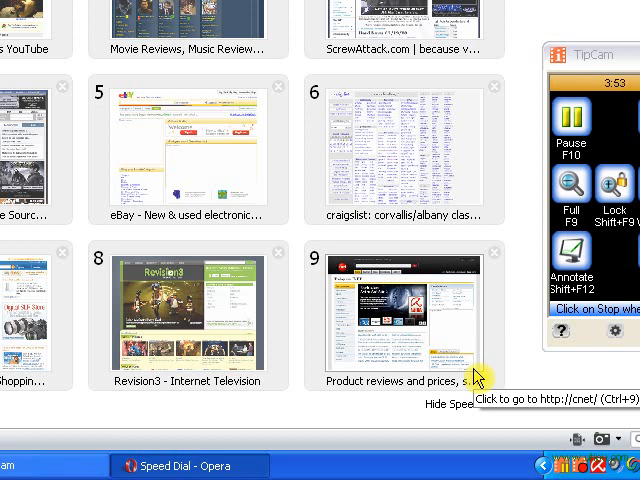
pyautogui.moveTo(450, 270)
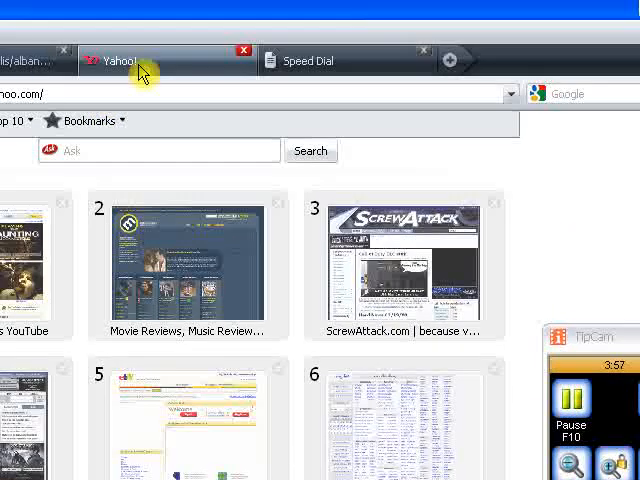
# - Close the Speed Dial tab from its context menu, leaving Yahoo! active
pyautogui.rightClick(310, 60)
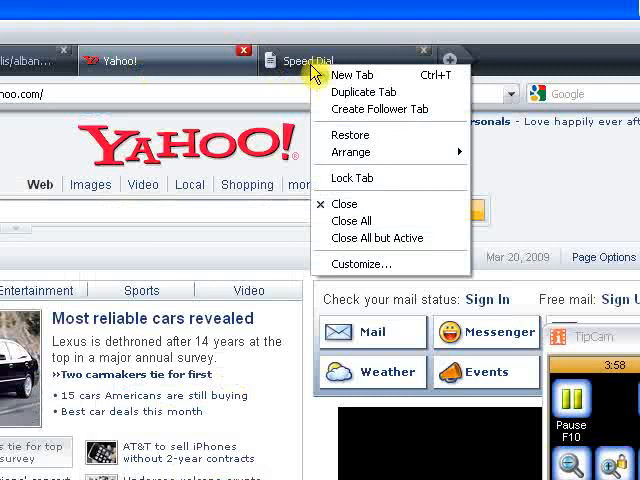
pyautogui.click(352, 76)
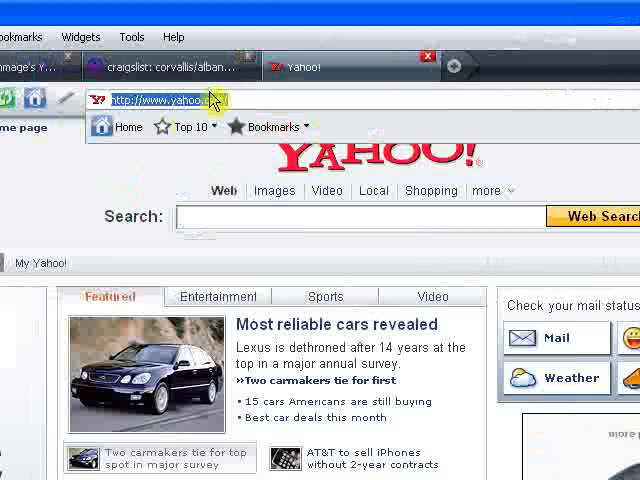
# - Enter a site address, then show the History panel via Tools beside the Opera Widgets site
pyautogui.click(188, 128)
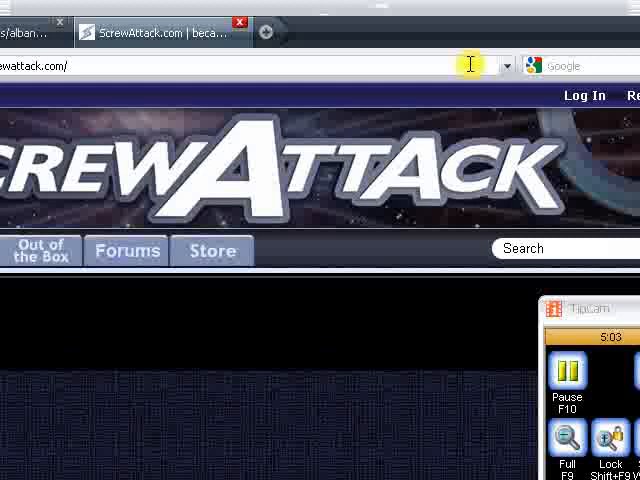
pyautogui.click(66, 36)
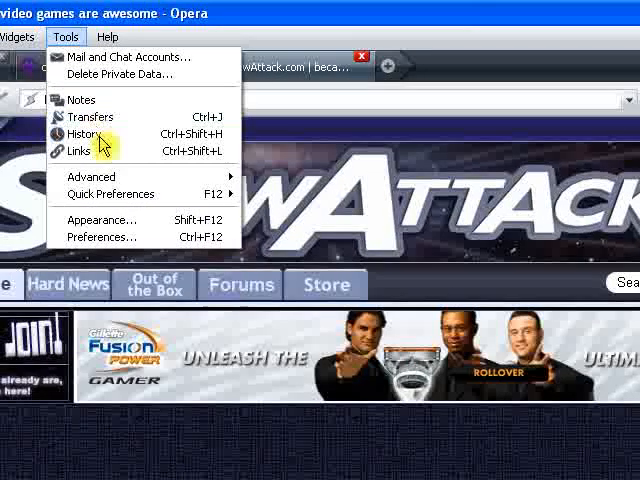
pyautogui.click(80, 134)
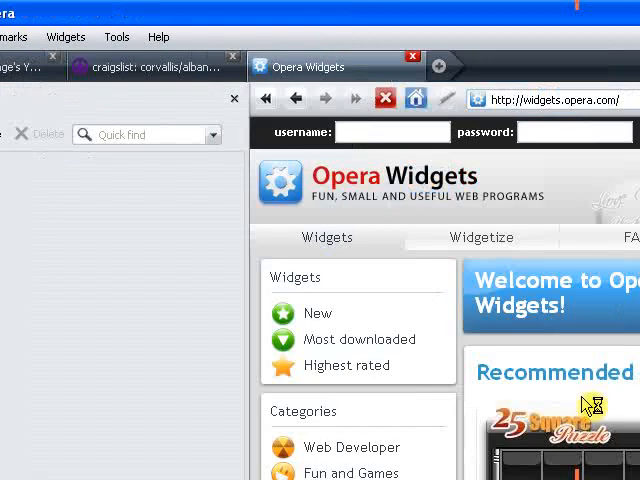
# - Choose Yes to keep the downloaded Analog Clock widget alongside Tetris
pyautogui.scroll(-3)
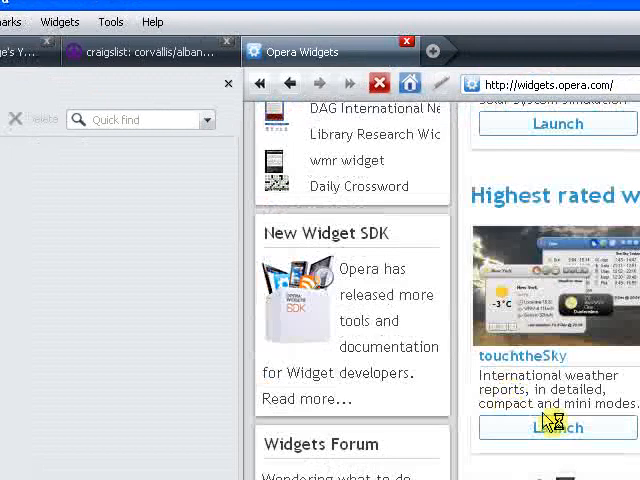
pyautogui.scroll(-3)
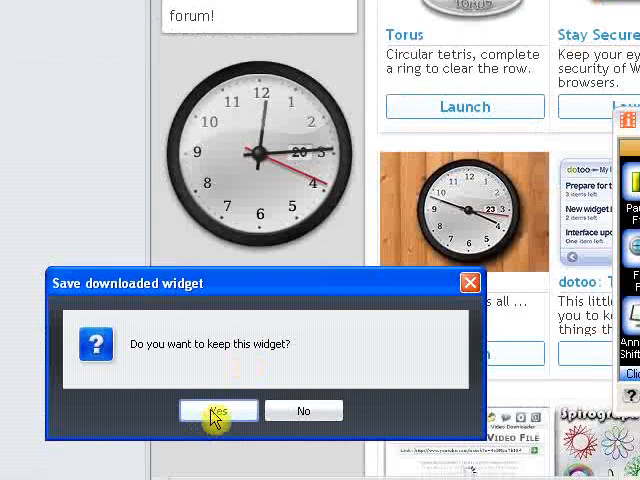
pyautogui.click(218, 410)
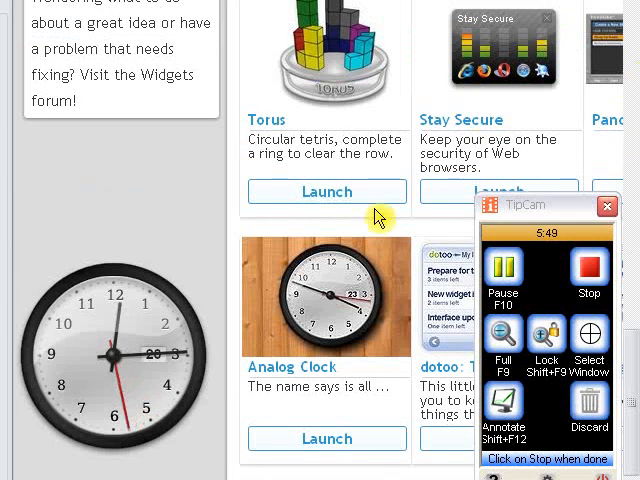
pyautogui.scroll(-3)
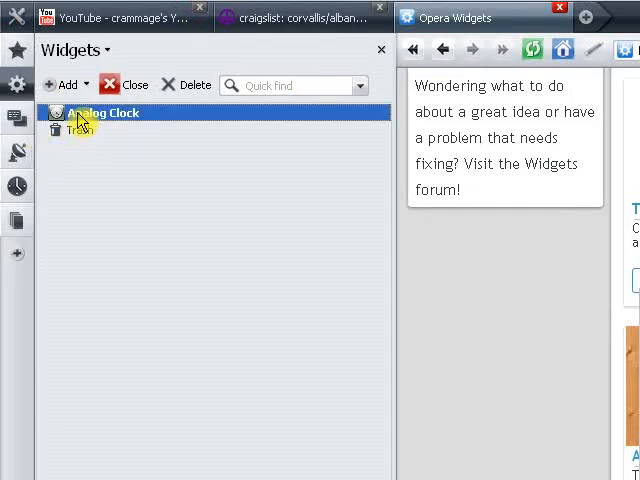
# - Switch the sidebar to Notes and add a new empty note under 'kkkolll'
pyautogui.click(16, 118)
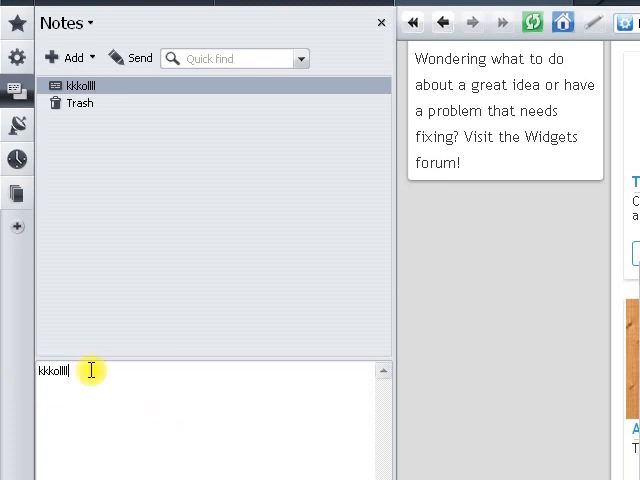
pyautogui.click(68, 68)
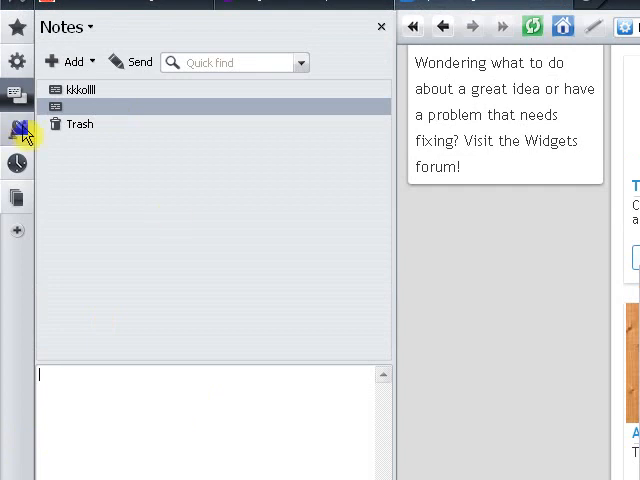
pyautogui.moveTo(42, 178)
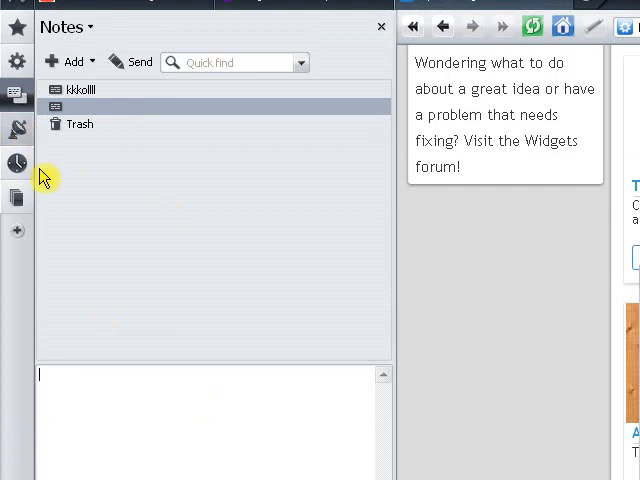
pyautogui.moveTo(44, 140)
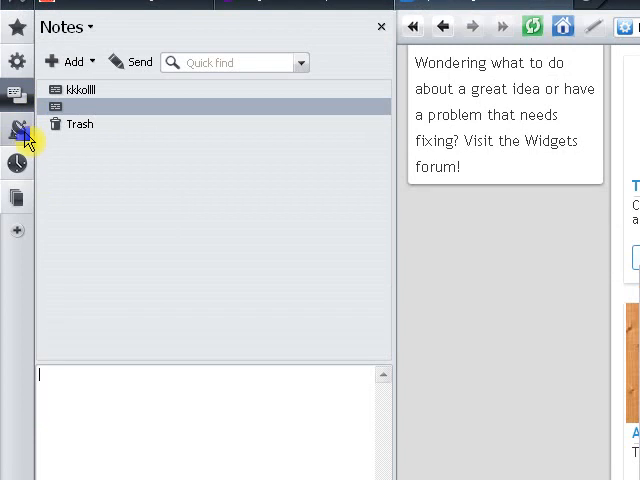
# - Expand Today's history, group it by site, then hide the sidebar
pyautogui.click(16, 128)
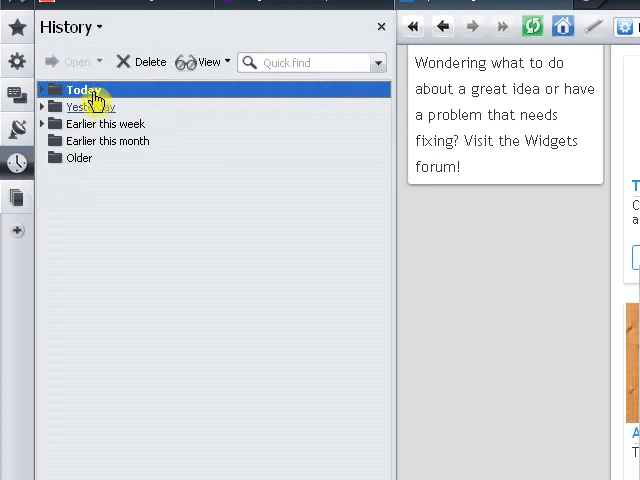
pyautogui.click(48, 90)
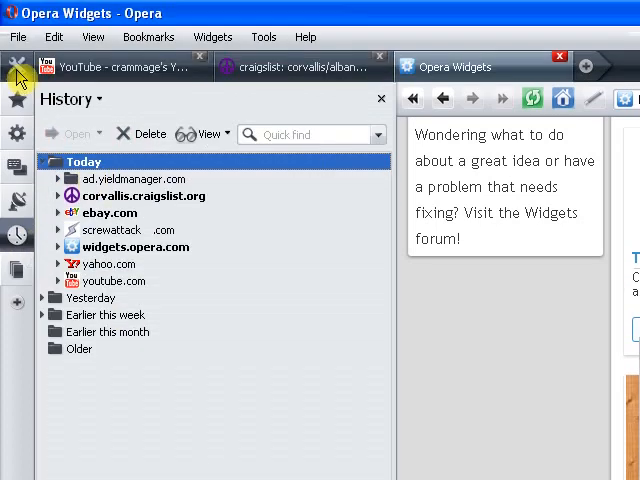
pyautogui.click(204, 132)
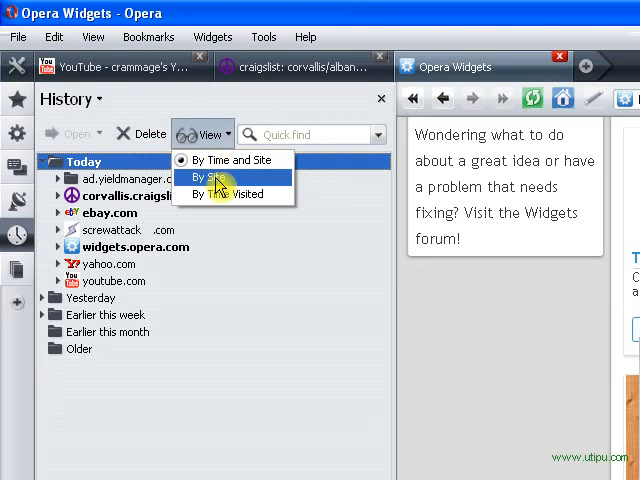
pyautogui.click(216, 176)
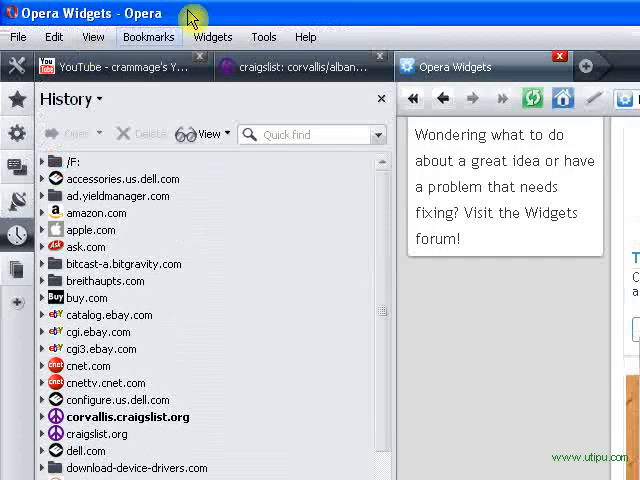
pyautogui.click(212, 36)
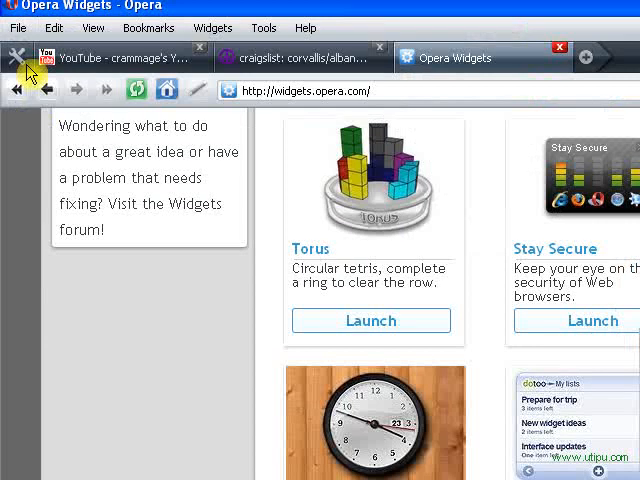
pyautogui.moveTo(16, 90)
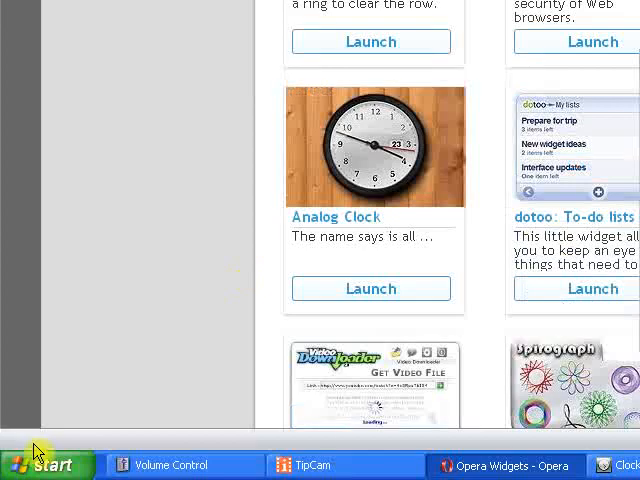
pyautogui.moveTo(220, 264)
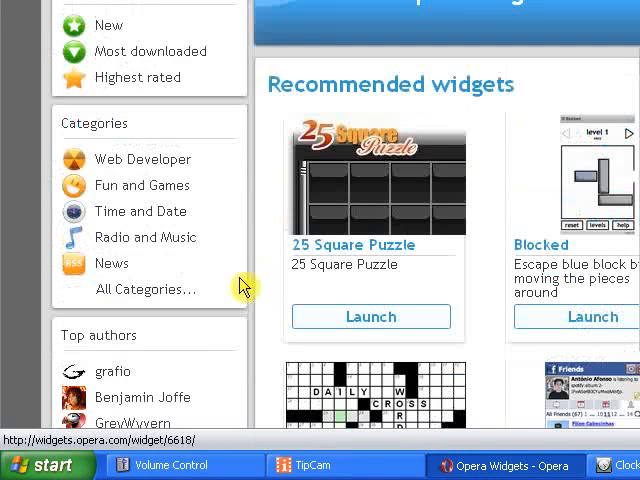
pyautogui.moveTo(464, 120)
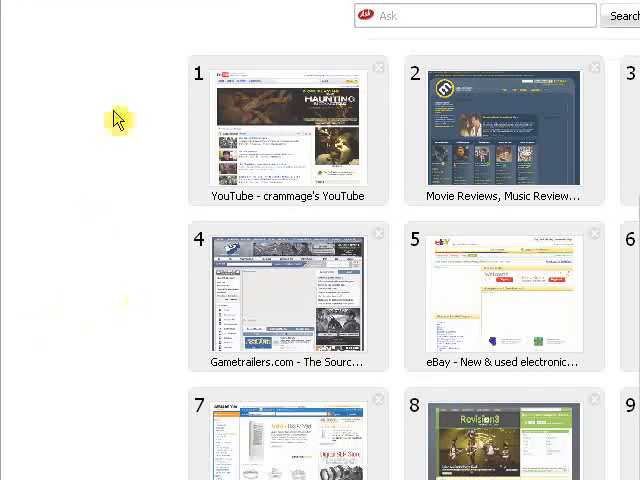
pyautogui.moveTo(40, 82)
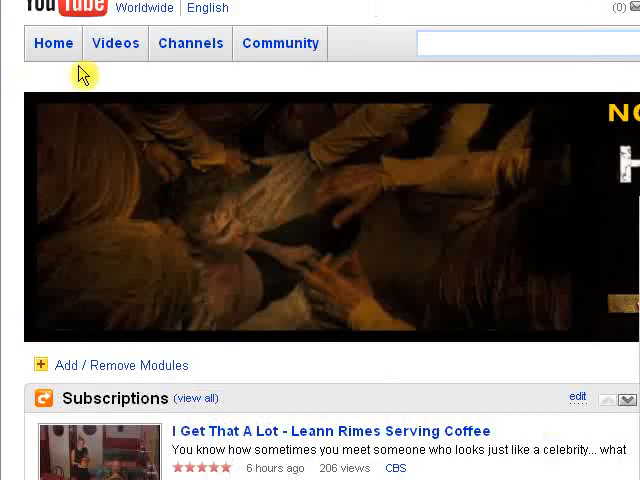
# - Maximize all page windows from the tab menu, browse Tools, then show the File menu
pyautogui.rightClick(430, 68)
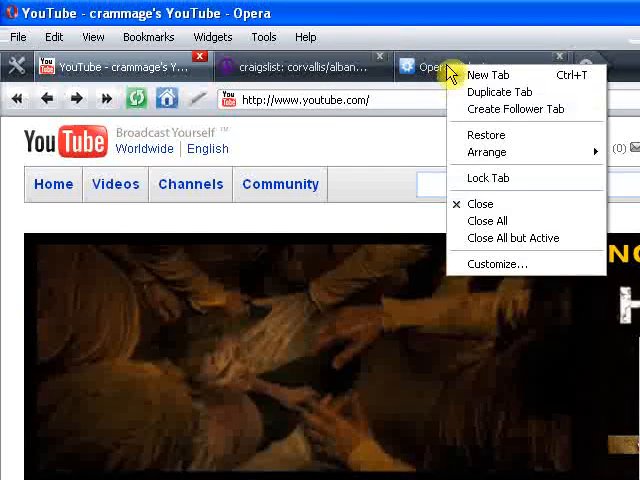
pyautogui.moveTo(484, 152)
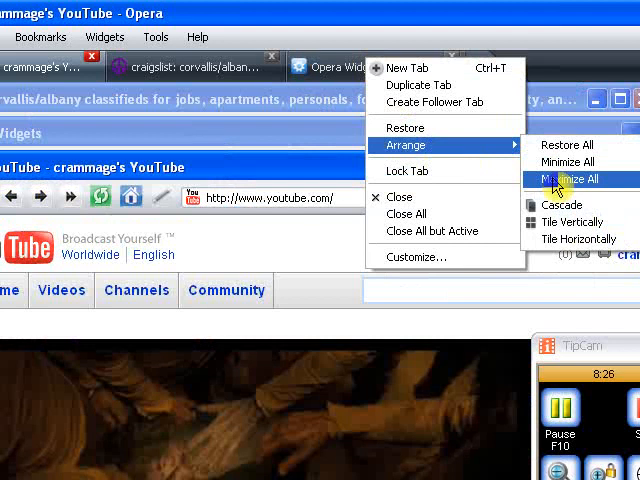
pyautogui.click(568, 180)
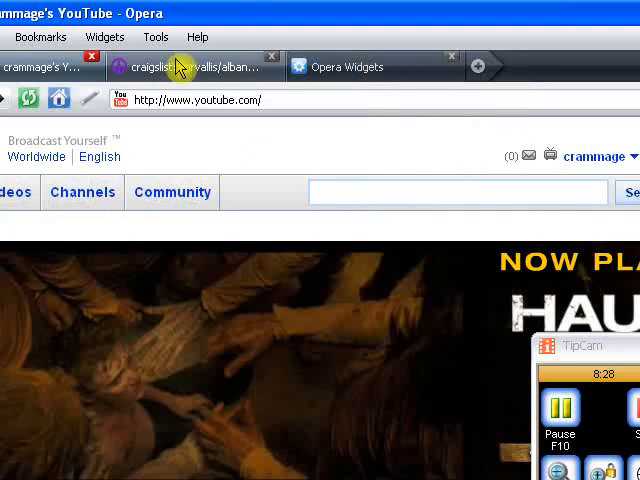
pyautogui.click(156, 36)
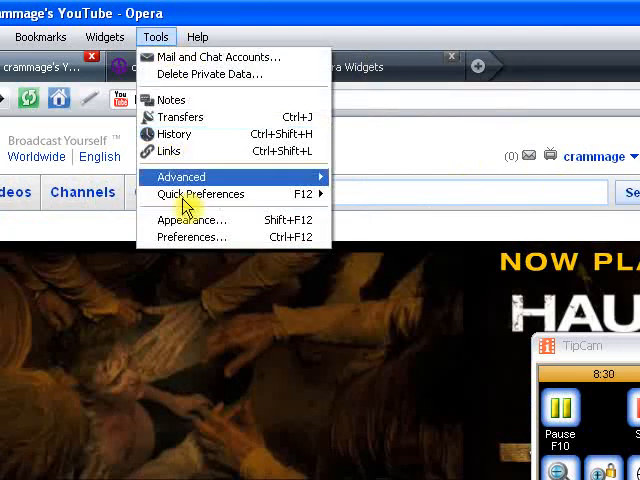
pyautogui.moveTo(200, 194)
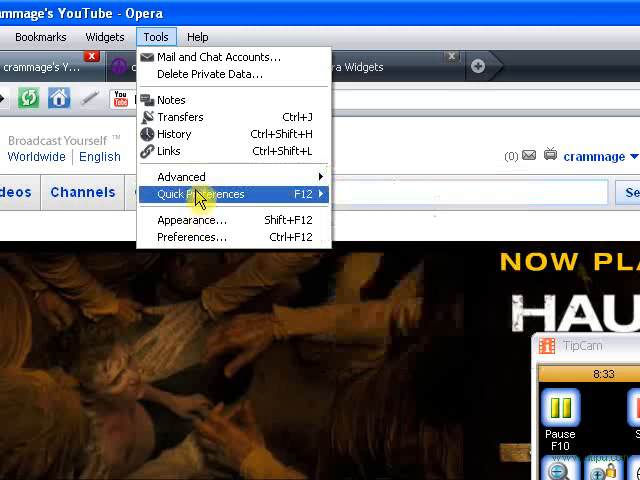
pyautogui.moveTo(196, 220)
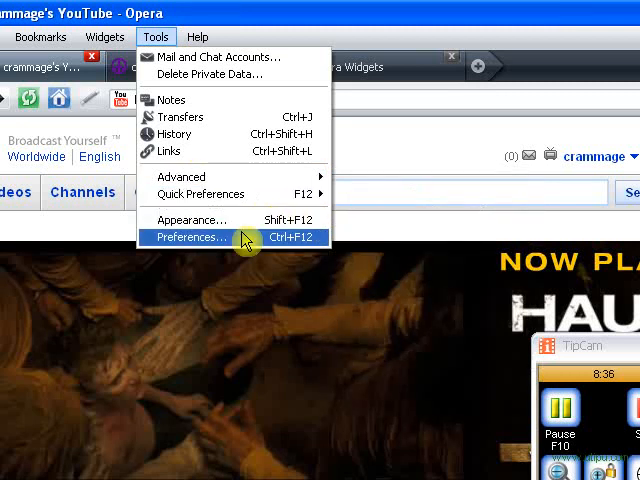
pyautogui.click(76, 36)
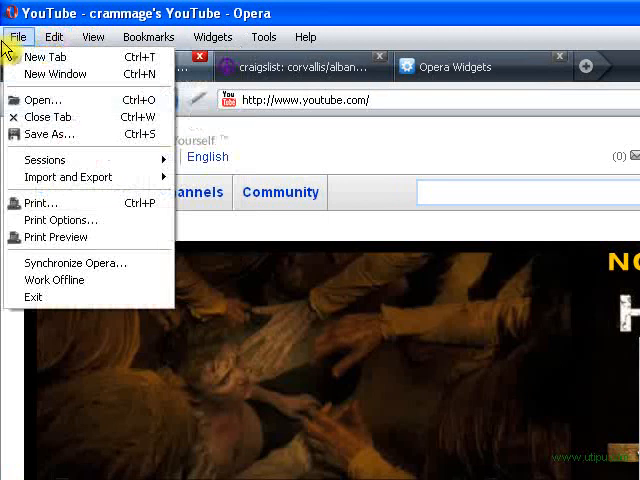
pyautogui.moveTo(424, 204)
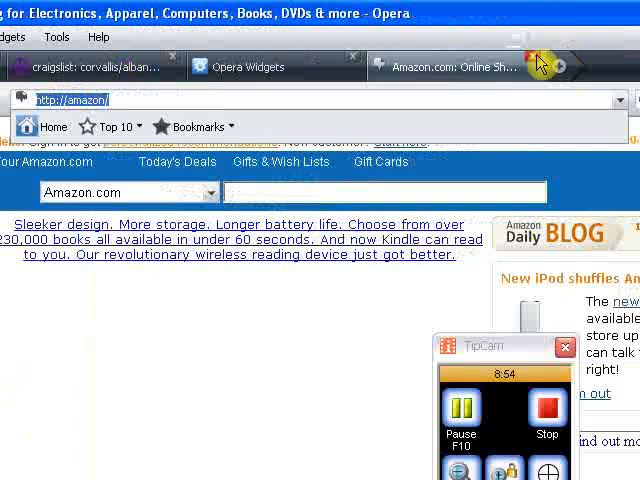
# - Close the Amazon tab and scroll the Craigslist cars & trucks list toward the Ford Expedition ad
pyautogui.click(528, 66)
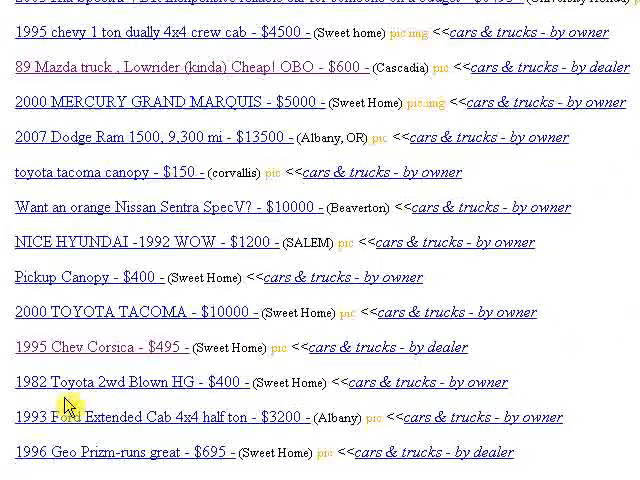
pyautogui.scroll(-3)
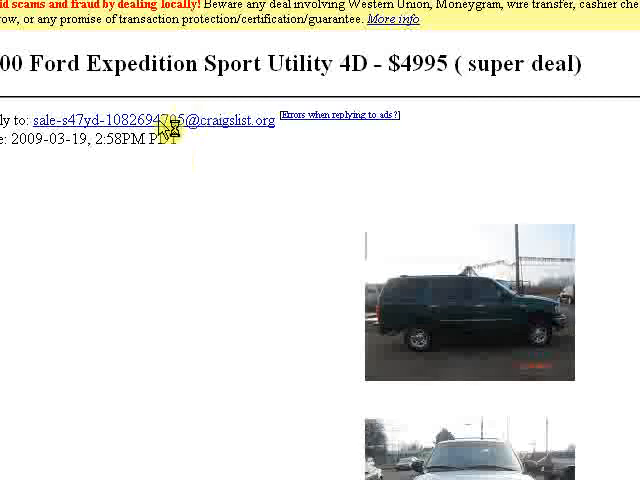
pyautogui.click(150, 120)
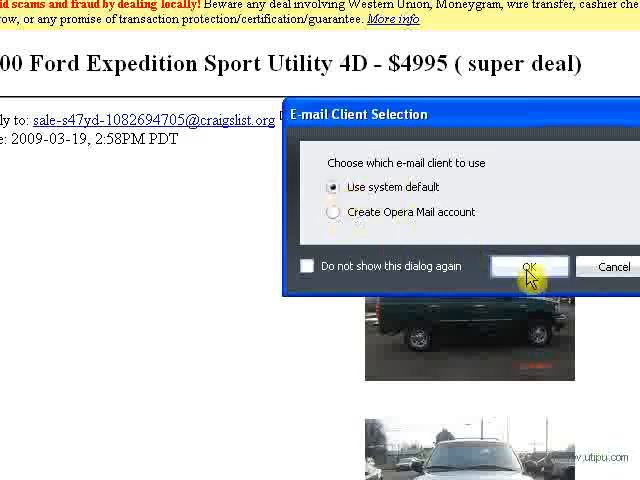
pyautogui.click(528, 266)
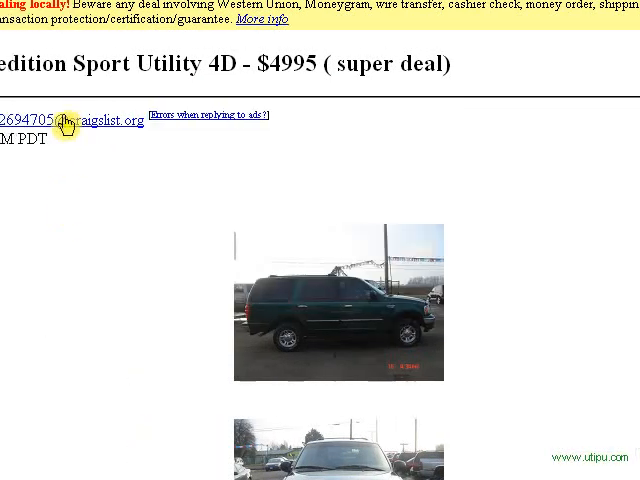
pyautogui.click(60, 120)
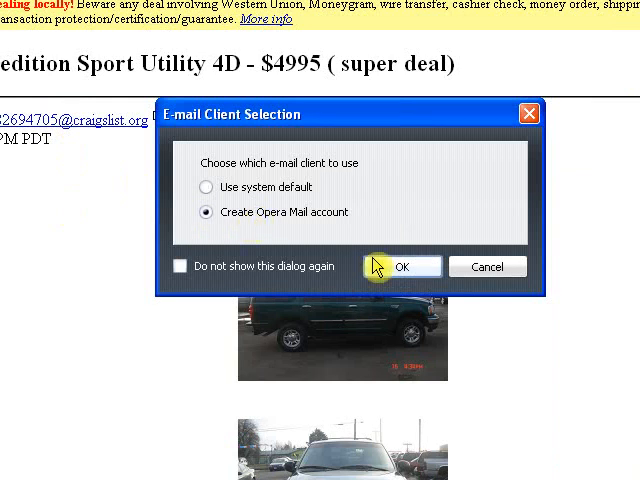
pyautogui.click(402, 266)
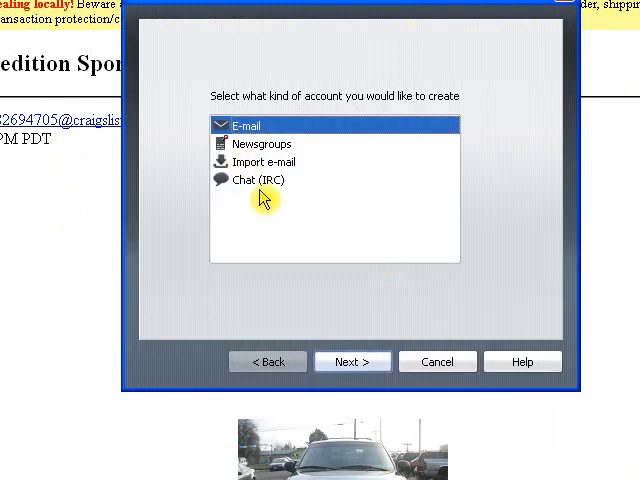
pyautogui.moveTo(296, 252)
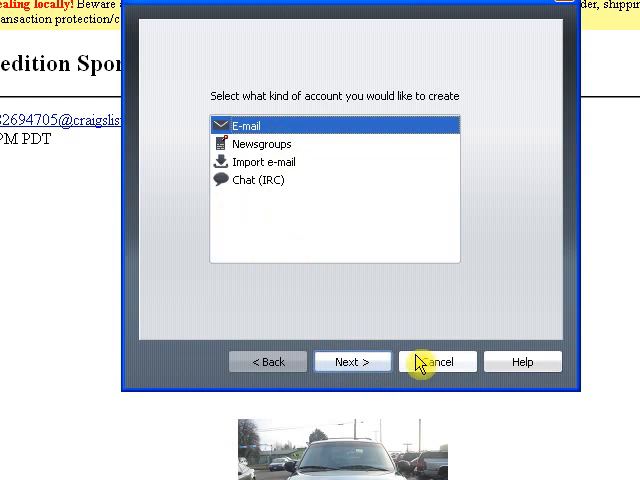
pyautogui.click(436, 360)
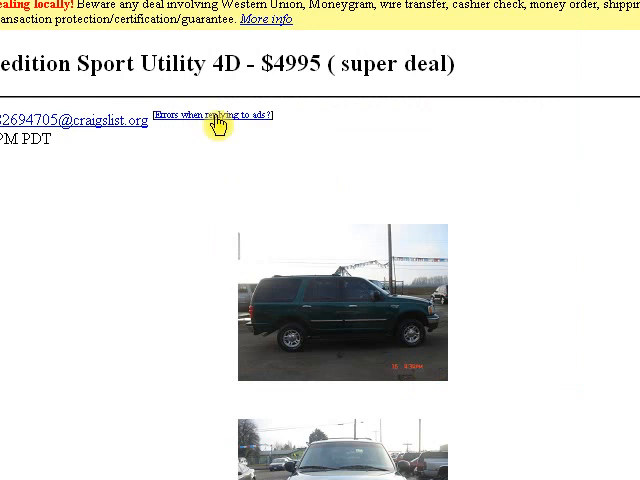
# - Check the seller's e-mail link options, reach Yahoo's mail sign-in in a new tab, and return to Opera Widgets
pyautogui.rightClick(70, 118)
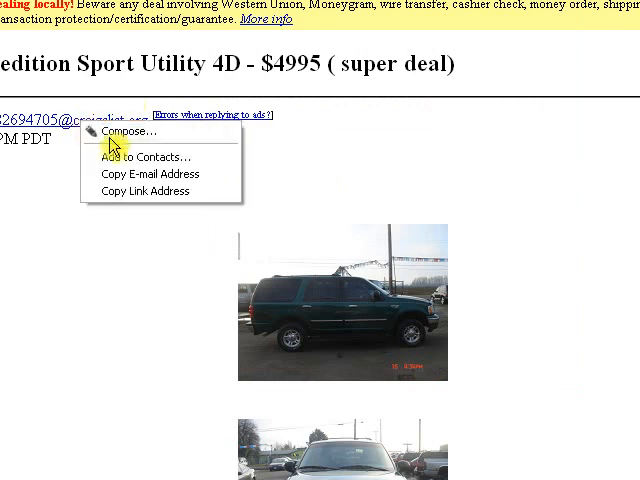
pyautogui.click(128, 132)
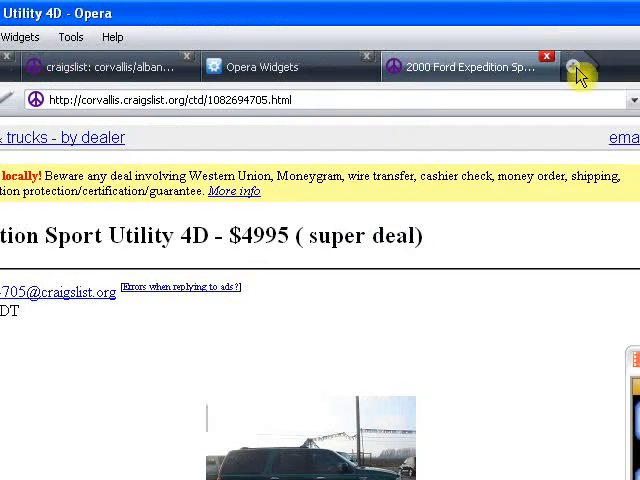
pyautogui.click(578, 70)
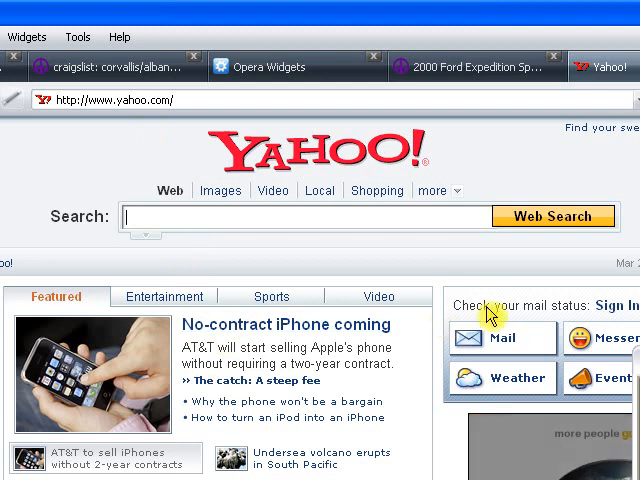
pyautogui.click(492, 336)
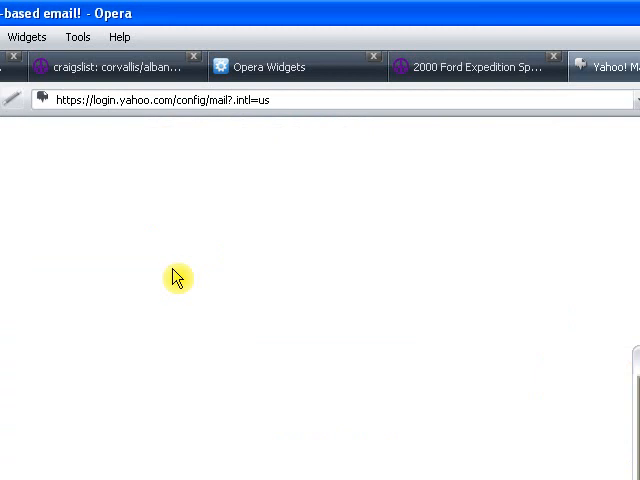
pyautogui.click(280, 68)
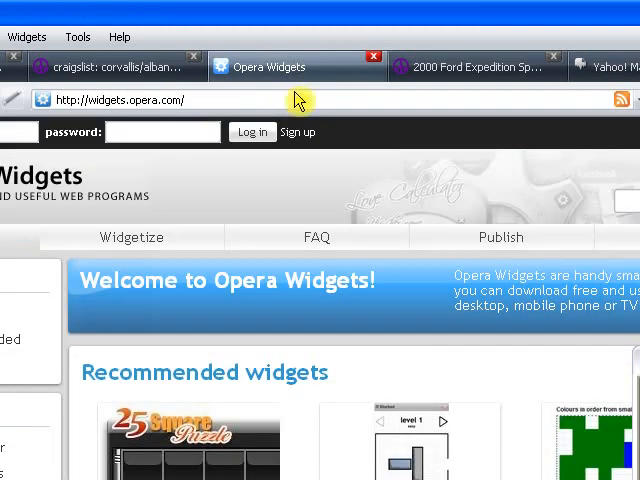